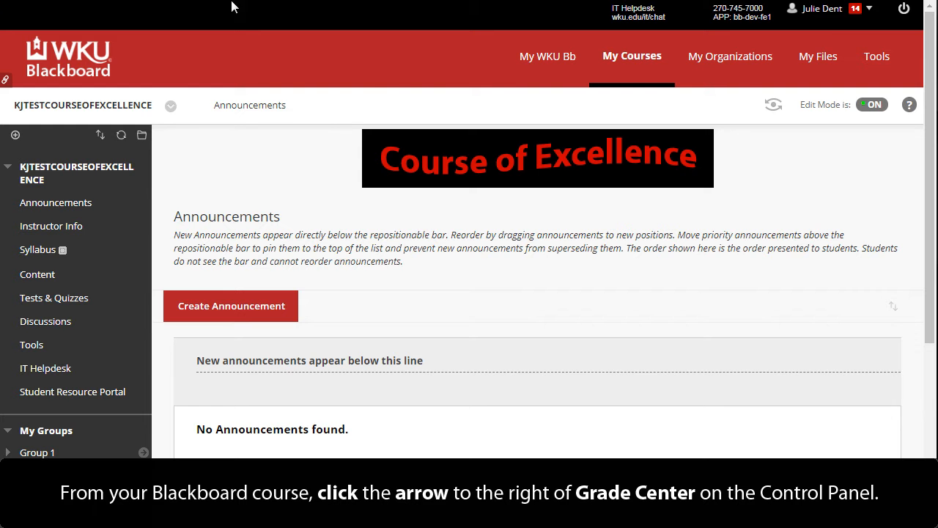
From the course's Grade Center, start a new report via Reports > Create Report.
scroll("down", 3)
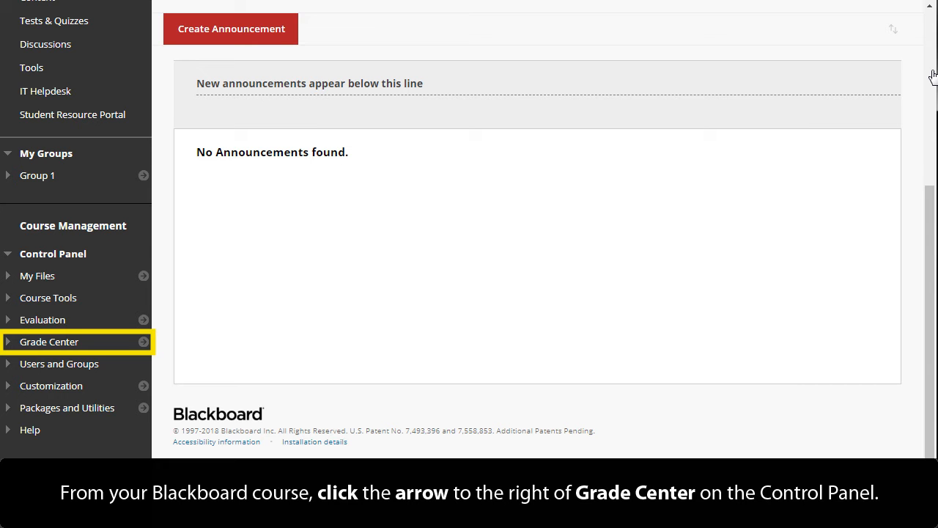
left_click(144, 342)
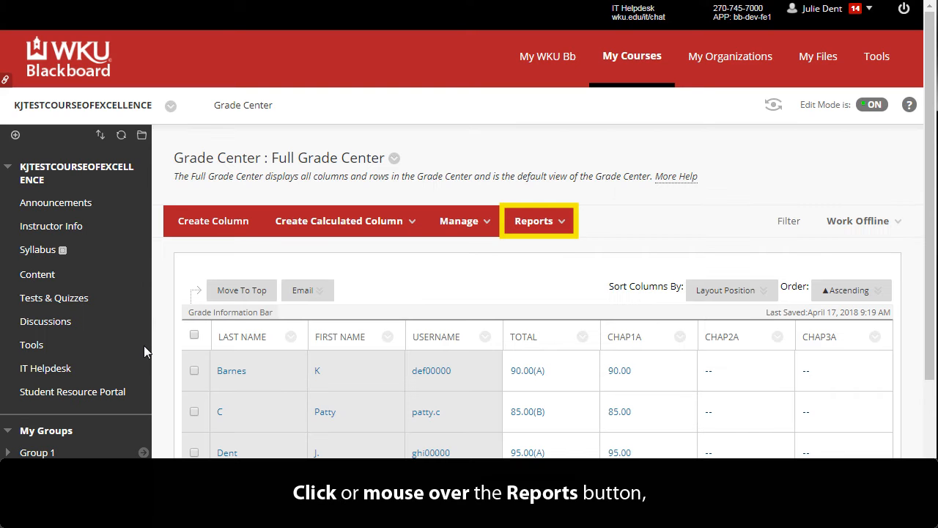
mouse_move(539, 292)
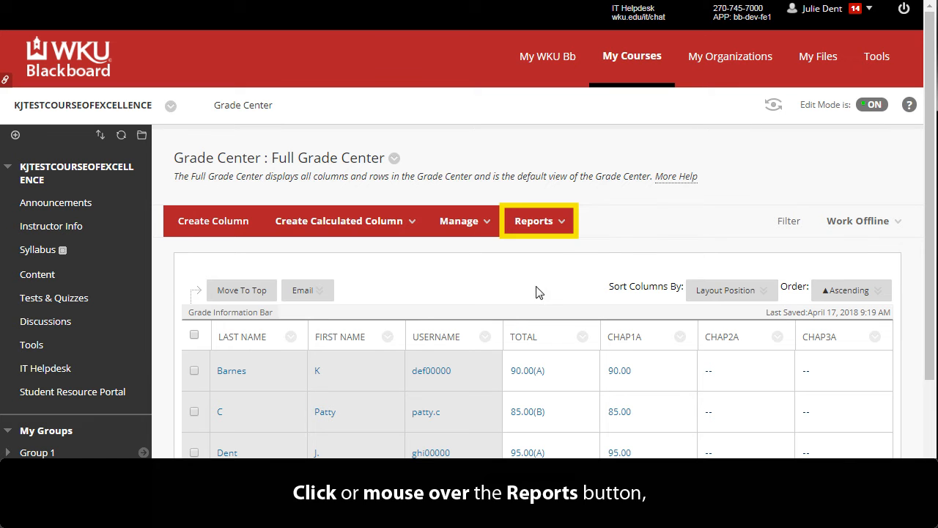
left_click(538, 220)
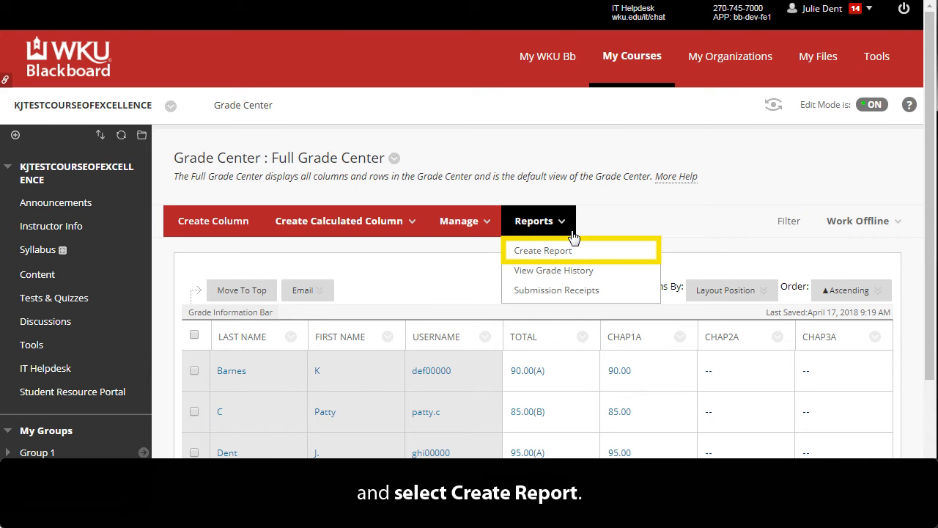
mouse_move(618, 246)
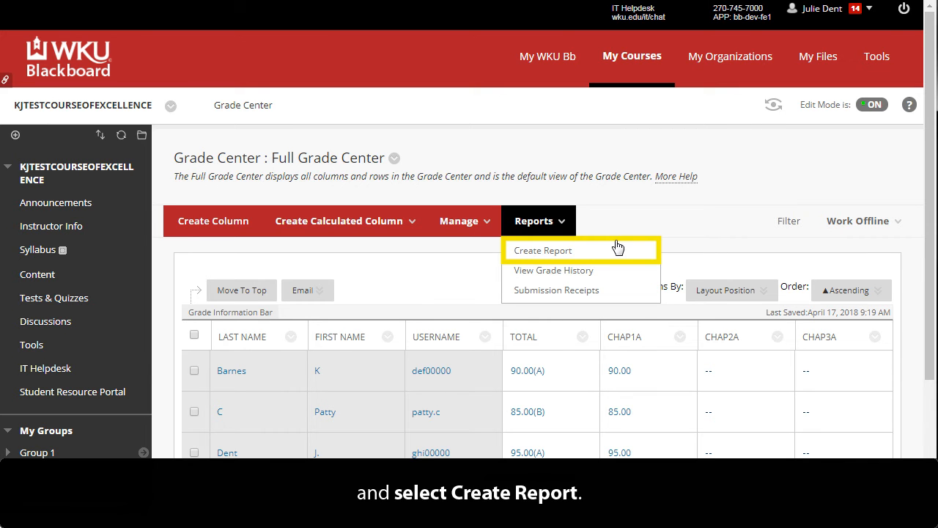
left_click(543, 250)
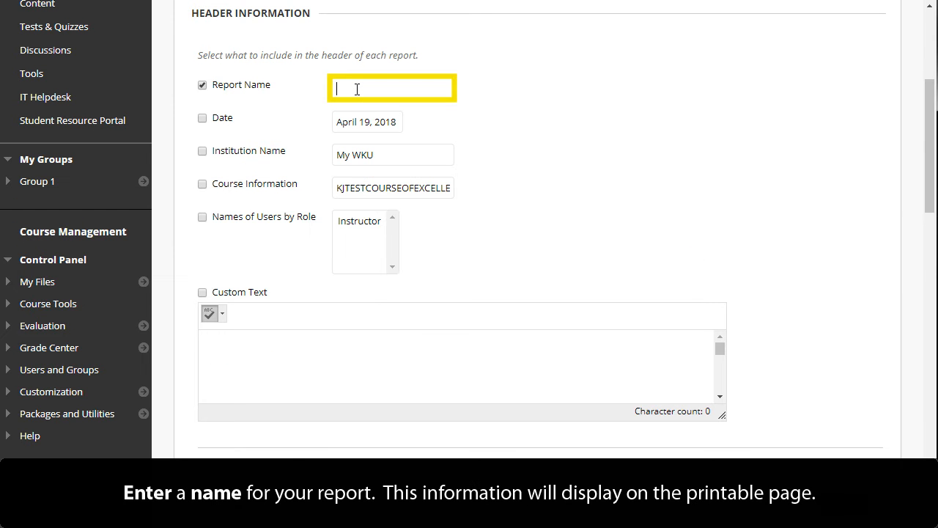
Name the report 'Grade Report' and add Date and Course Information to the header.
type("Grade Report")
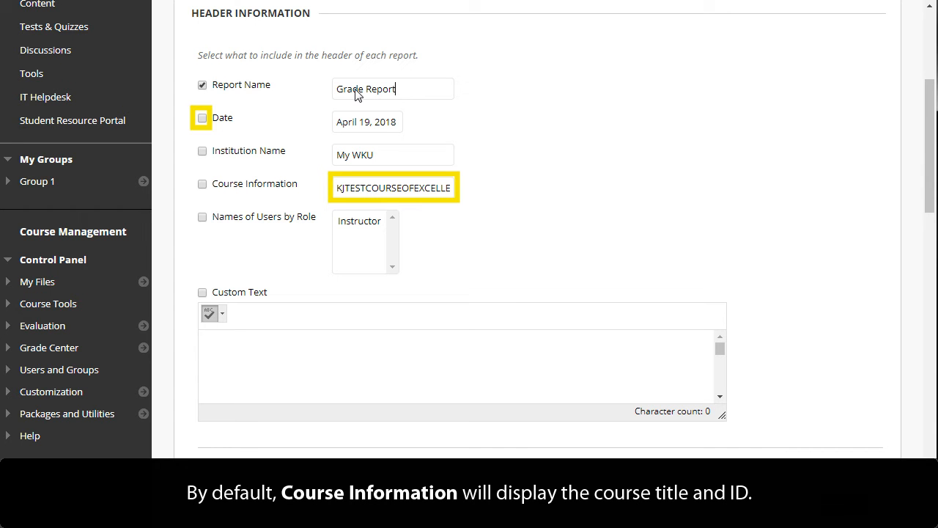
left_click(203, 117)
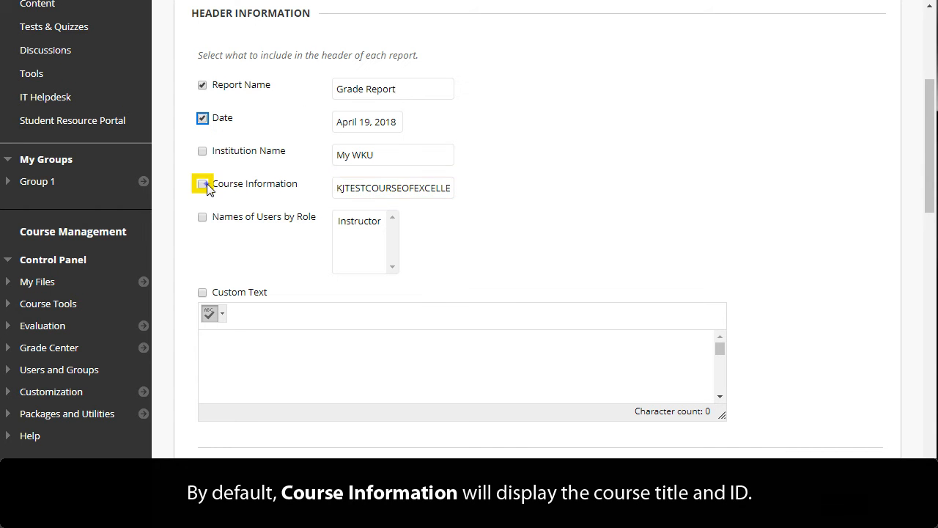
left_click(202, 184)
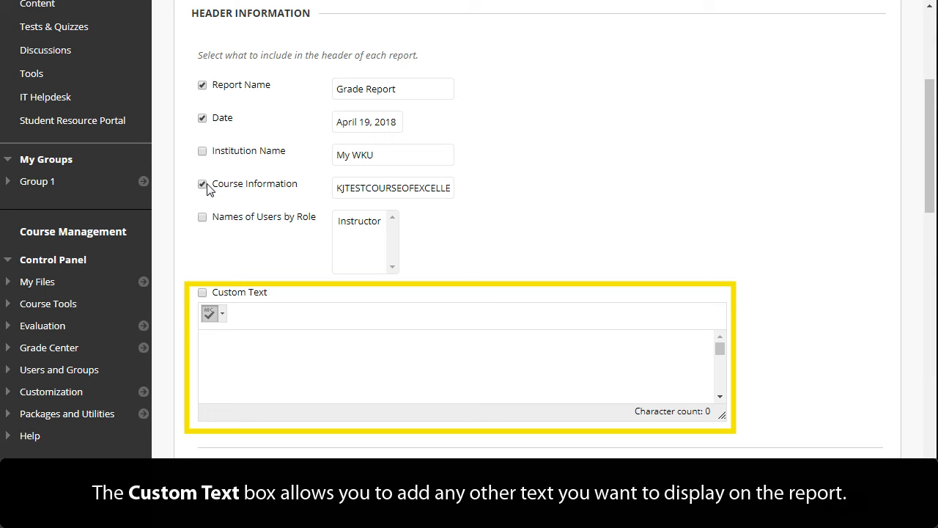
Select All Users and add Last Access to the report's user information.
scroll("down", 3)
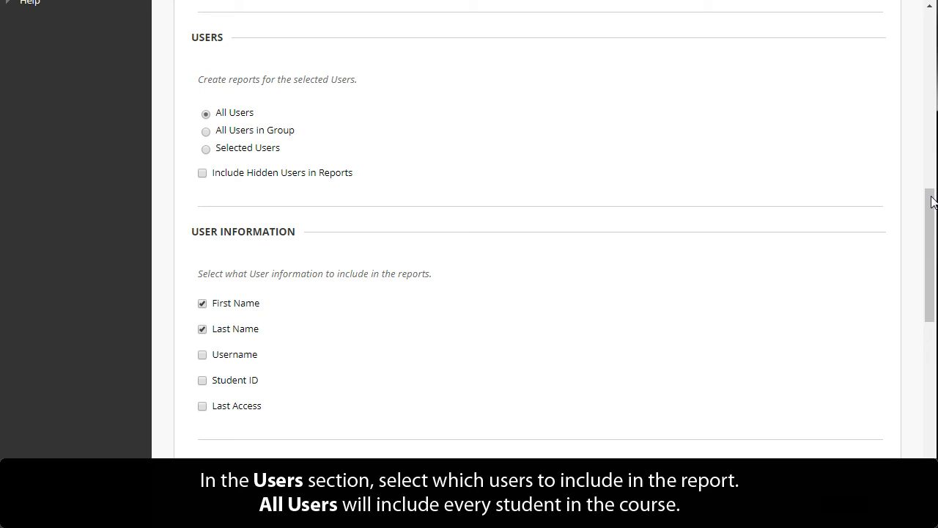
left_click(206, 113)
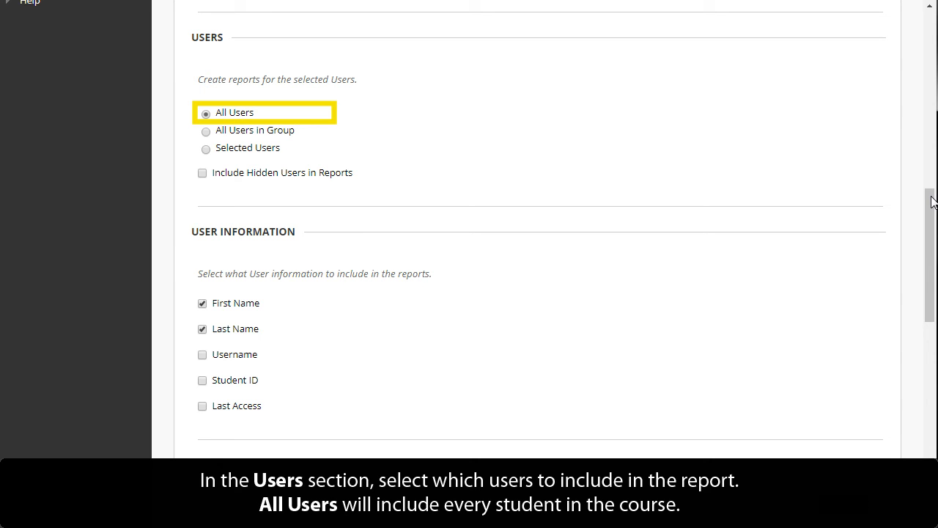
left_click(205, 147)
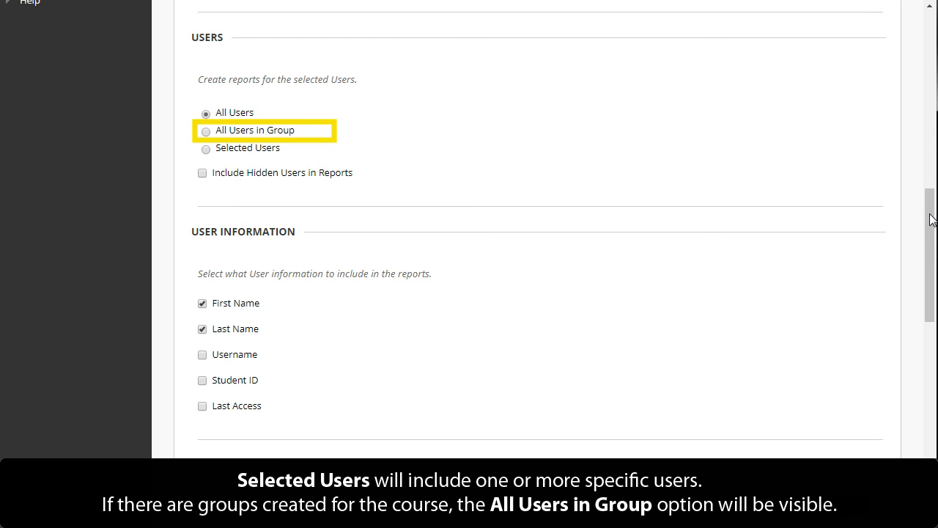
scroll("down", 3)
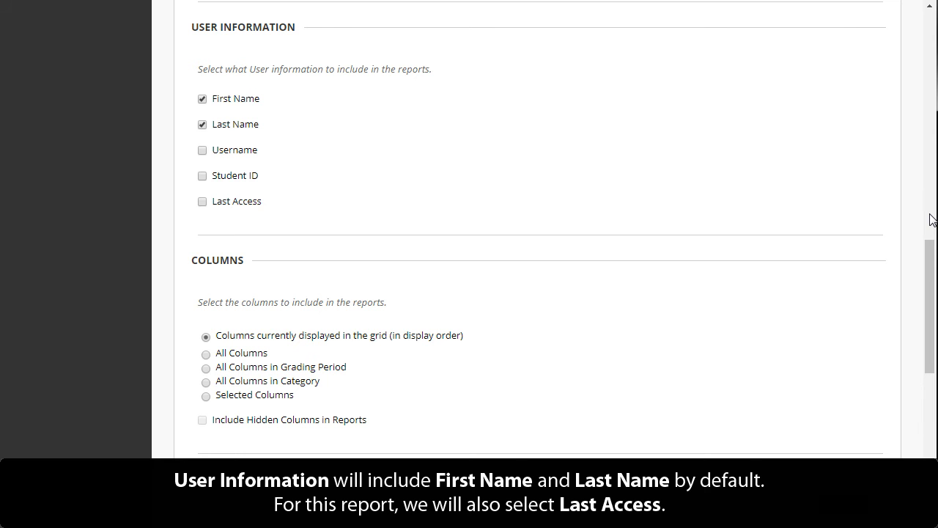
left_click(202, 201)
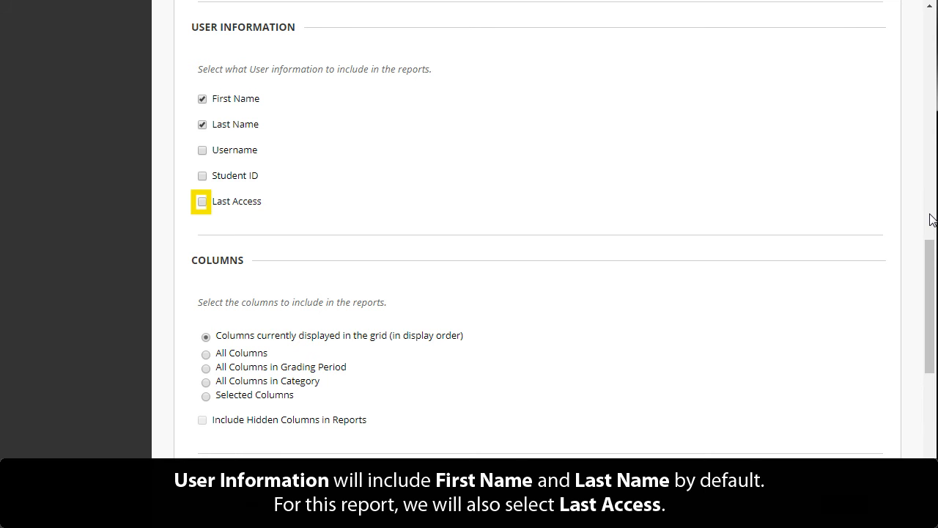
left_click(202, 201)
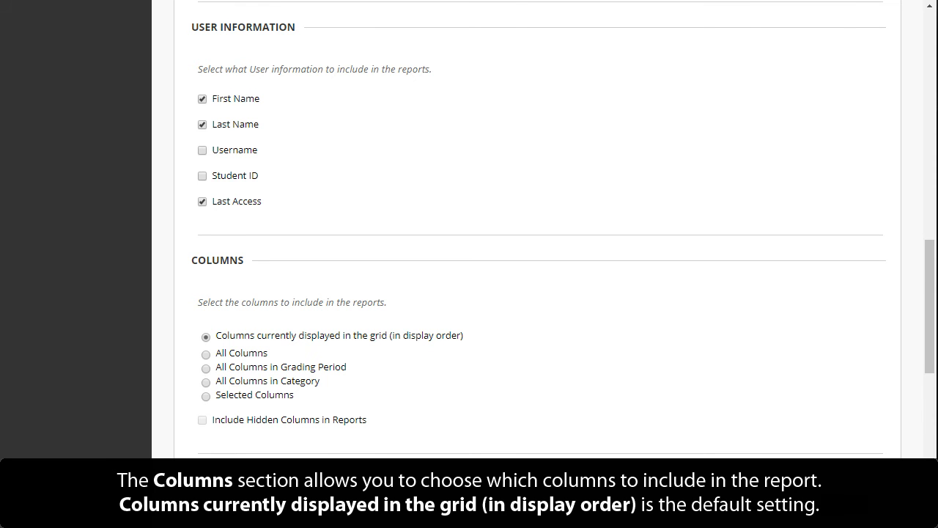
left_click(206, 336)
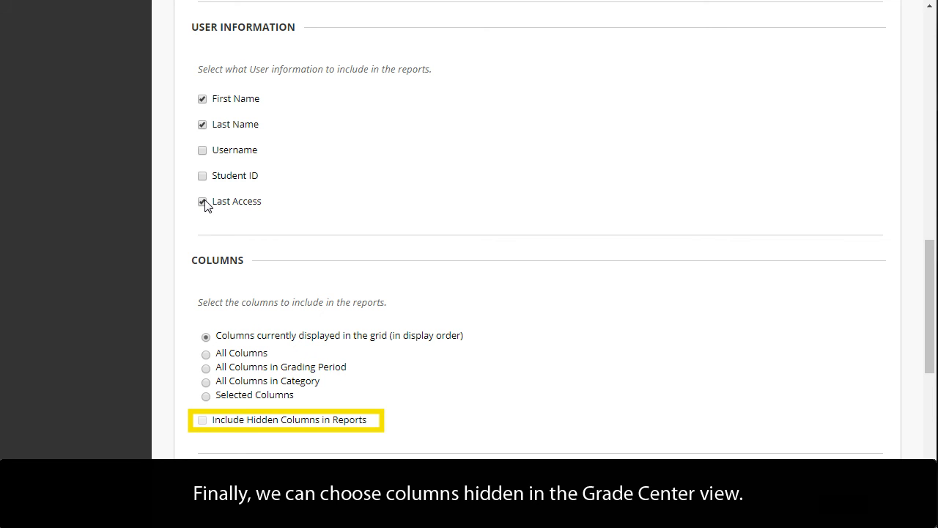
Add Due Date to the column information and a Signature Line to the footer.
scroll("down", 3)
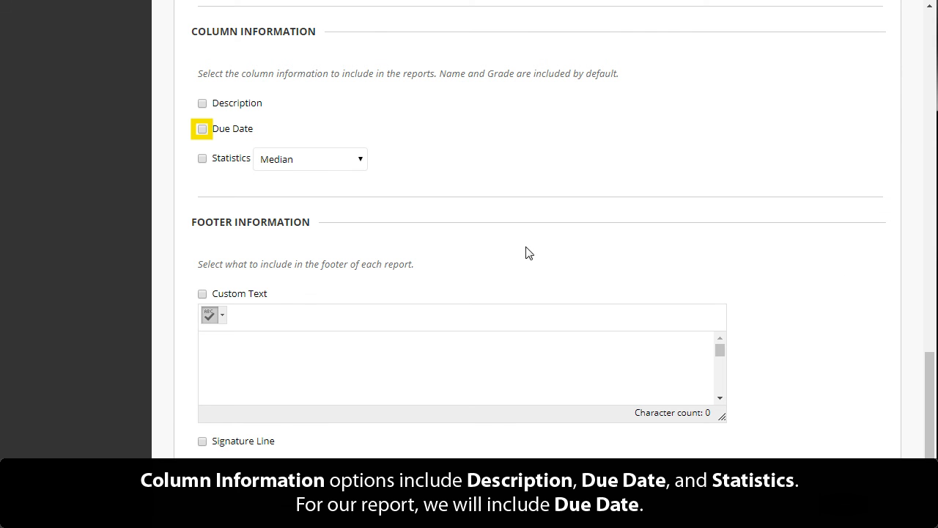
left_click(202, 128)
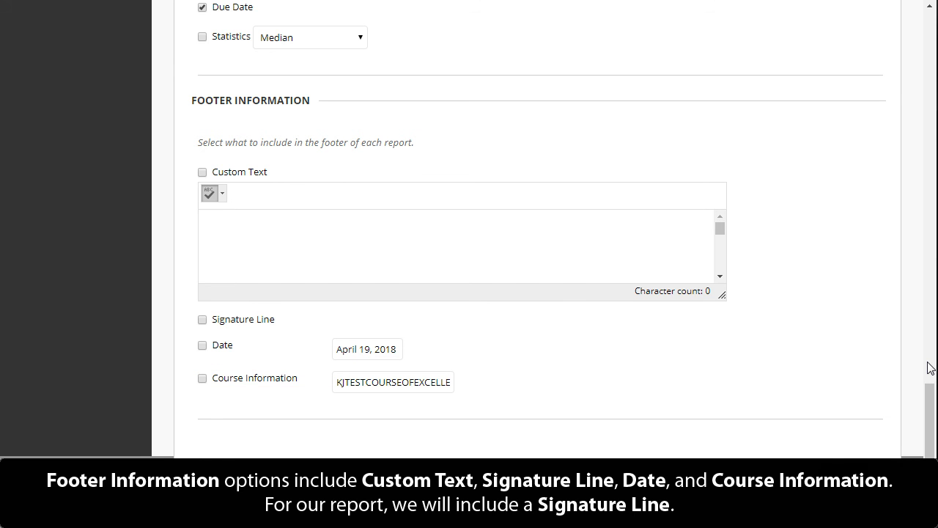
left_click(202, 318)
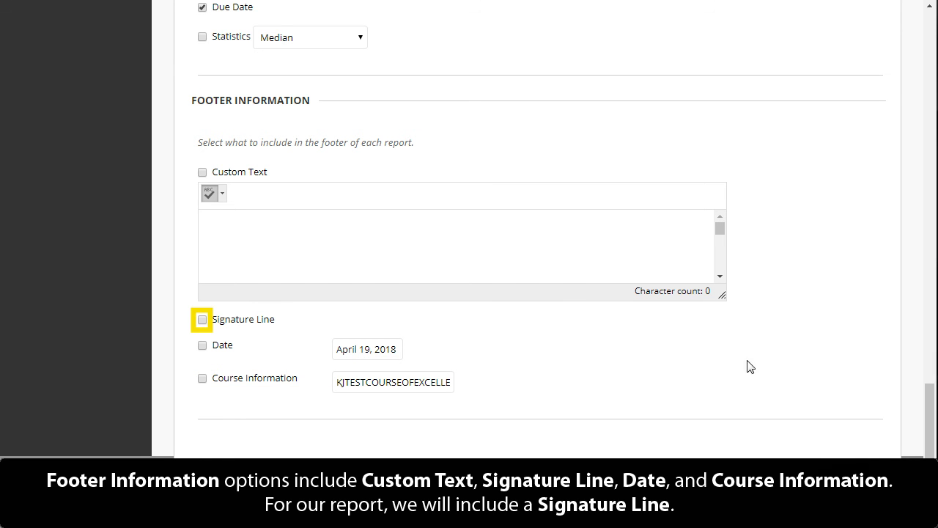
left_click(202, 319)
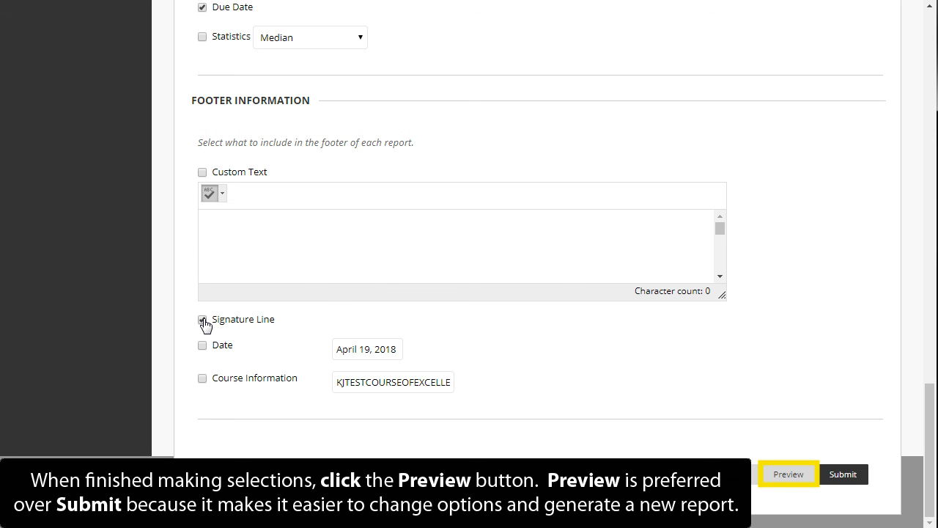
left_click(202, 319)
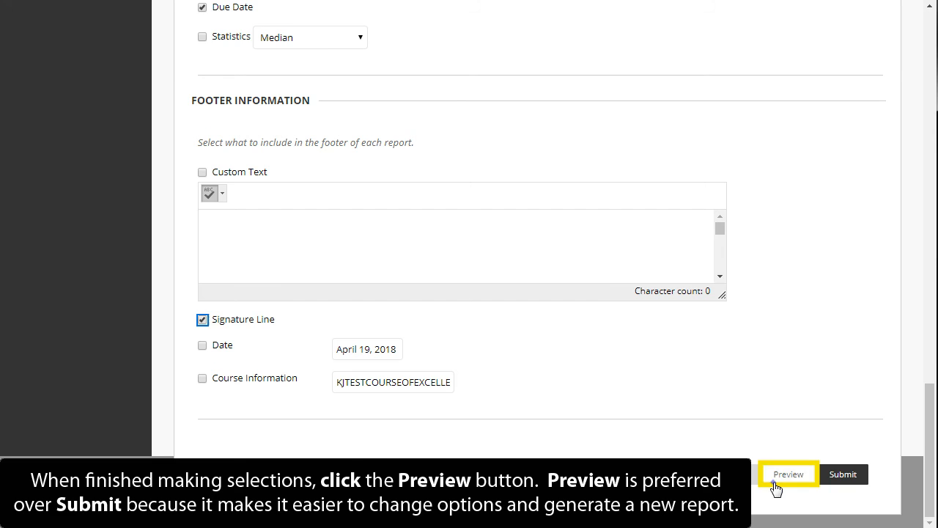
Preview the report and scroll through each student's grades, due dates and signature line.
left_click(788, 473)
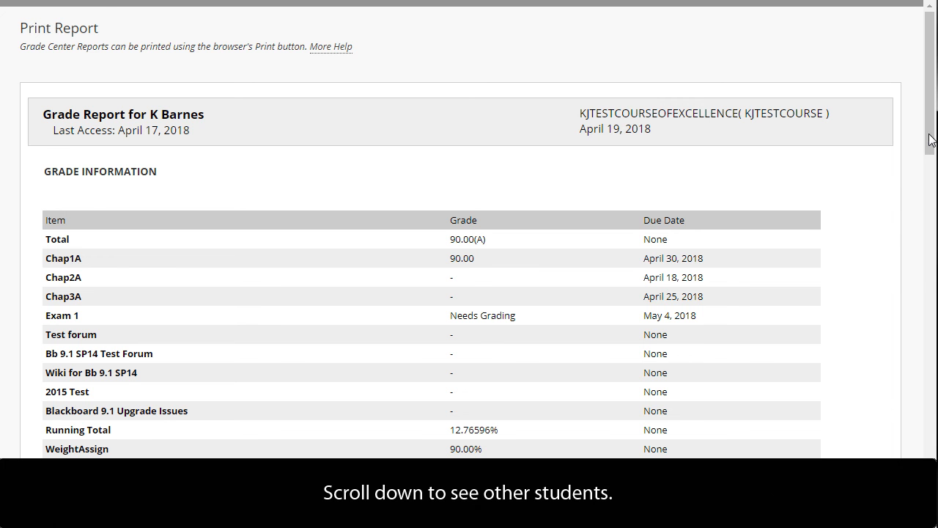
scroll("down", 3)
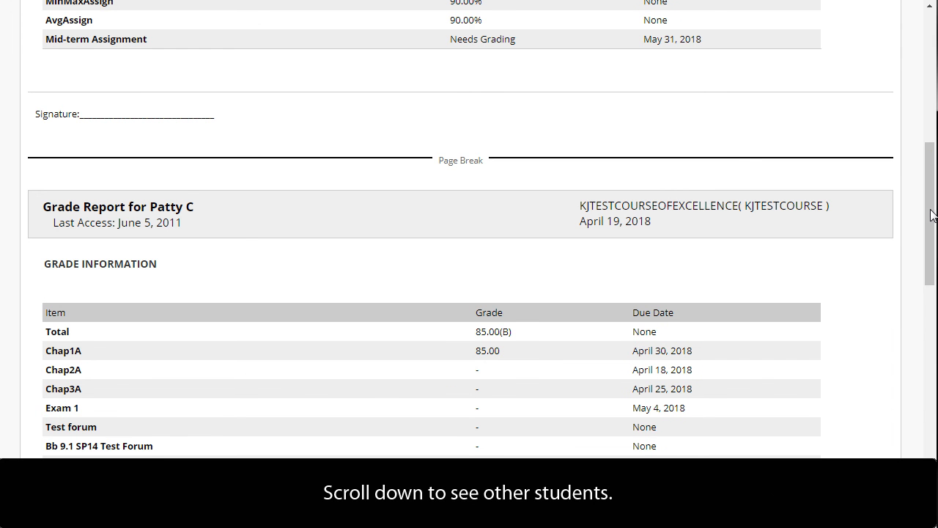
scroll("down", 3)
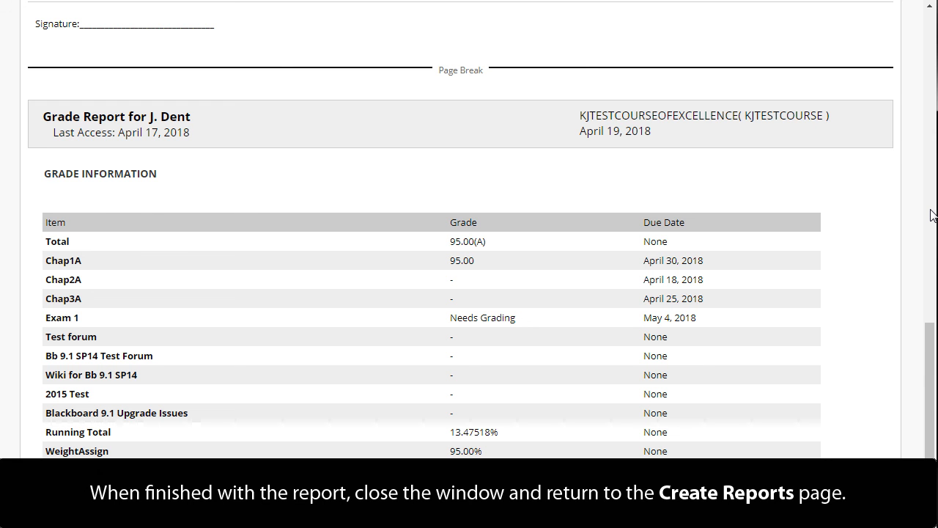
mouse_move(899, 300)
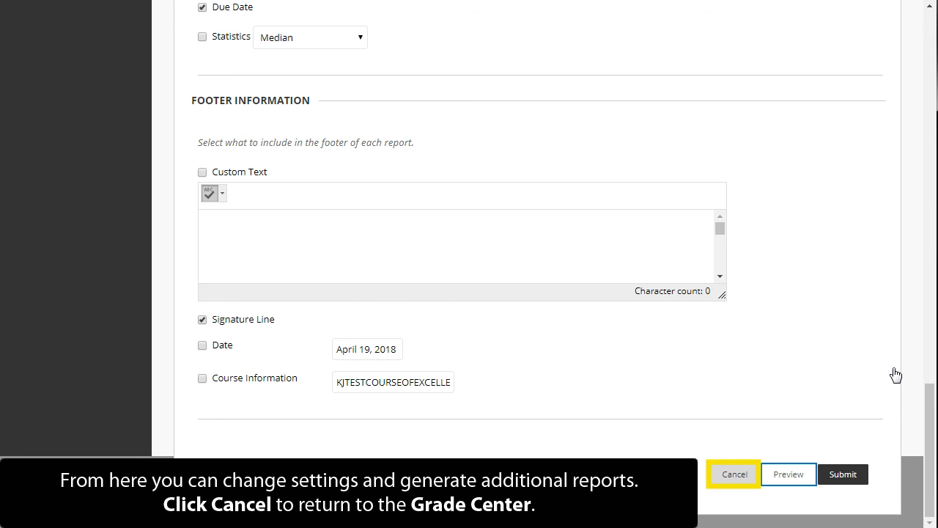
mouse_move(765, 406)
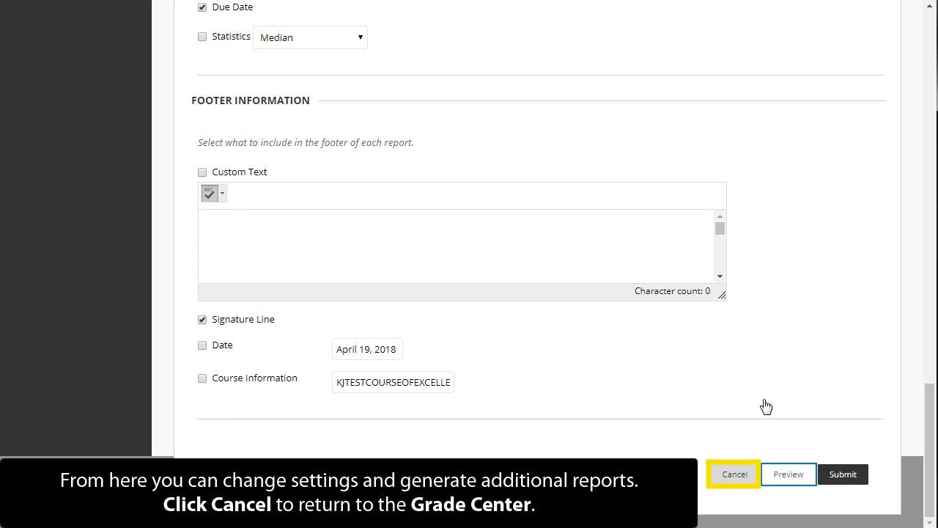
Cancel the report and return to the Full Grade Center.
left_click(734, 473)
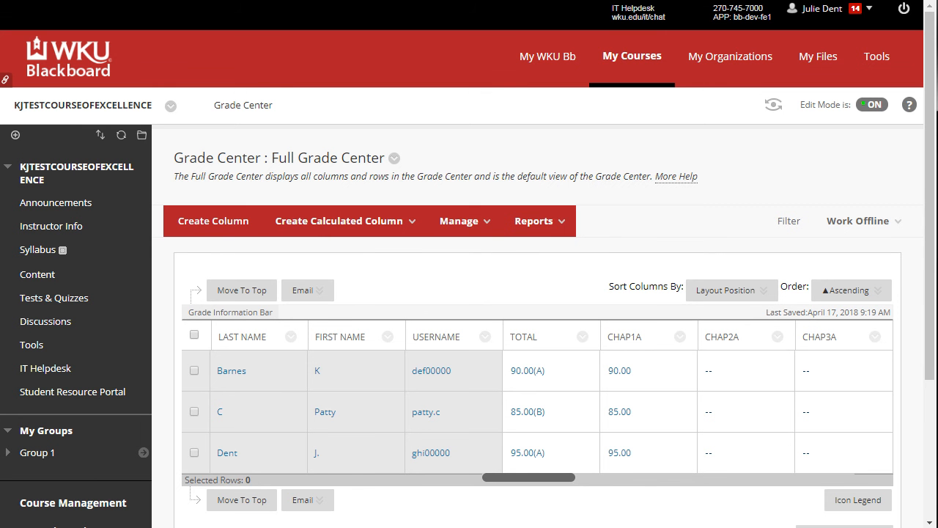